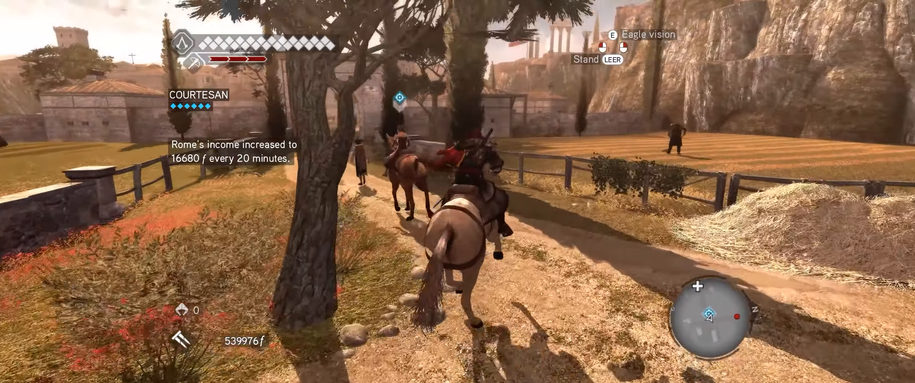
key(w)
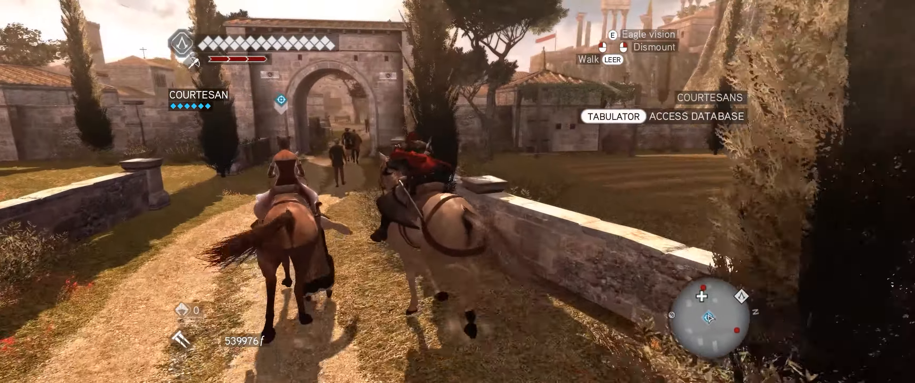